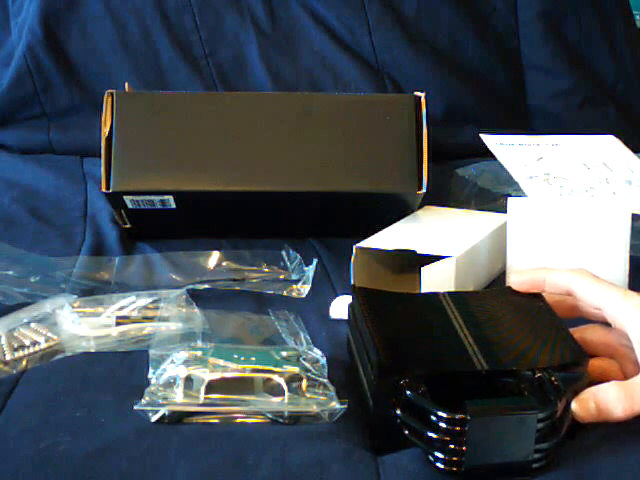
{"action": "mouse_move", "coordinate": [480, 330]}
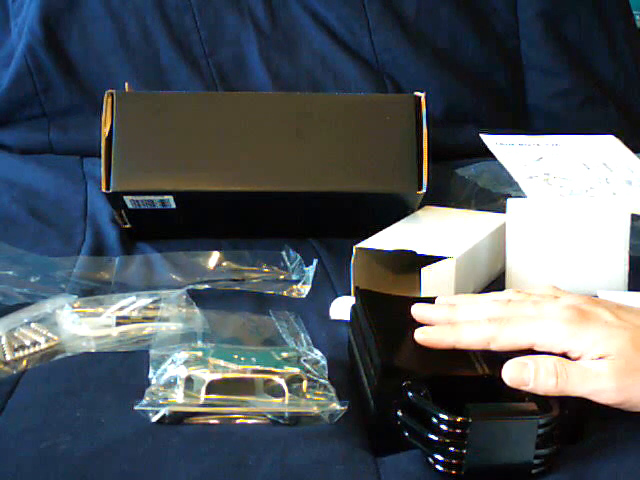